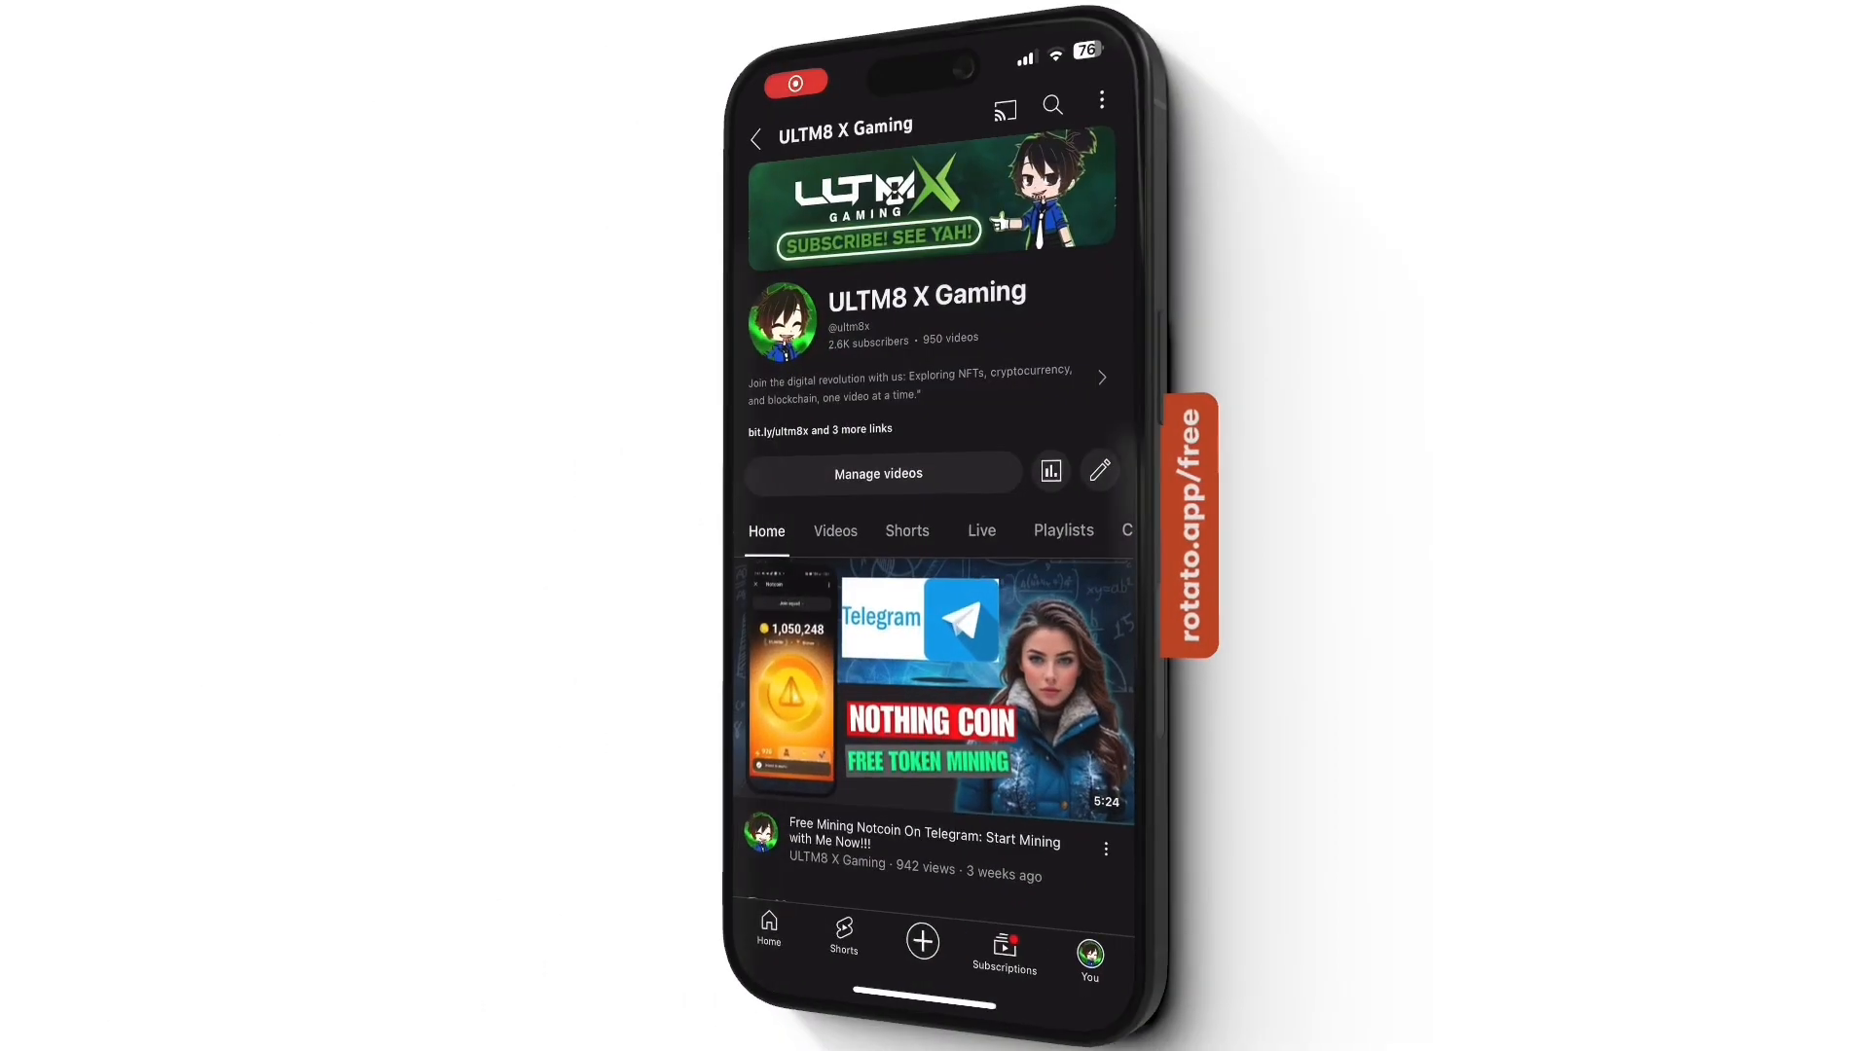
Scroll down the ULTM8 X Gaming channel page before moving to the Maldorini site.
{"action": "scroll", "scroll_direction": "down", "scroll_amount": 3}
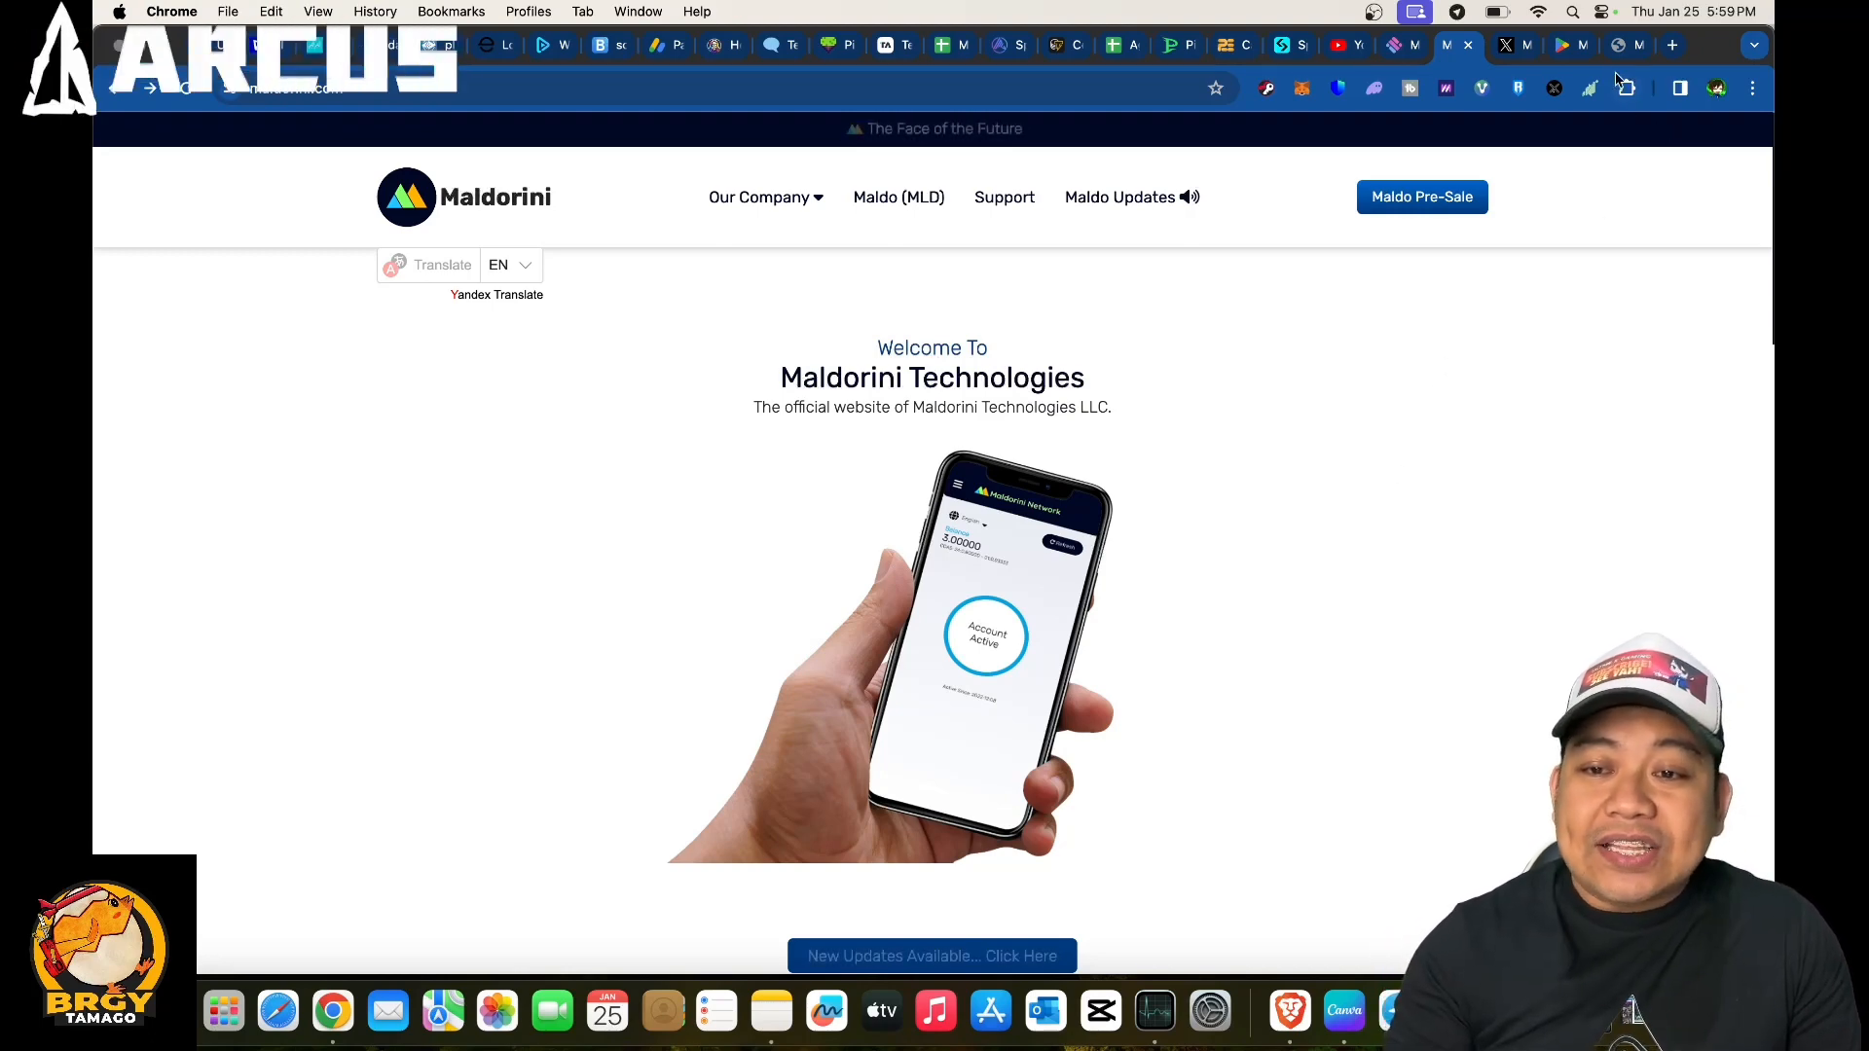
View the Maldorini Network Google Play listing, then the Maldorini Technologies X account.
{"action": "left_click", "coordinate": [1557, 45]}
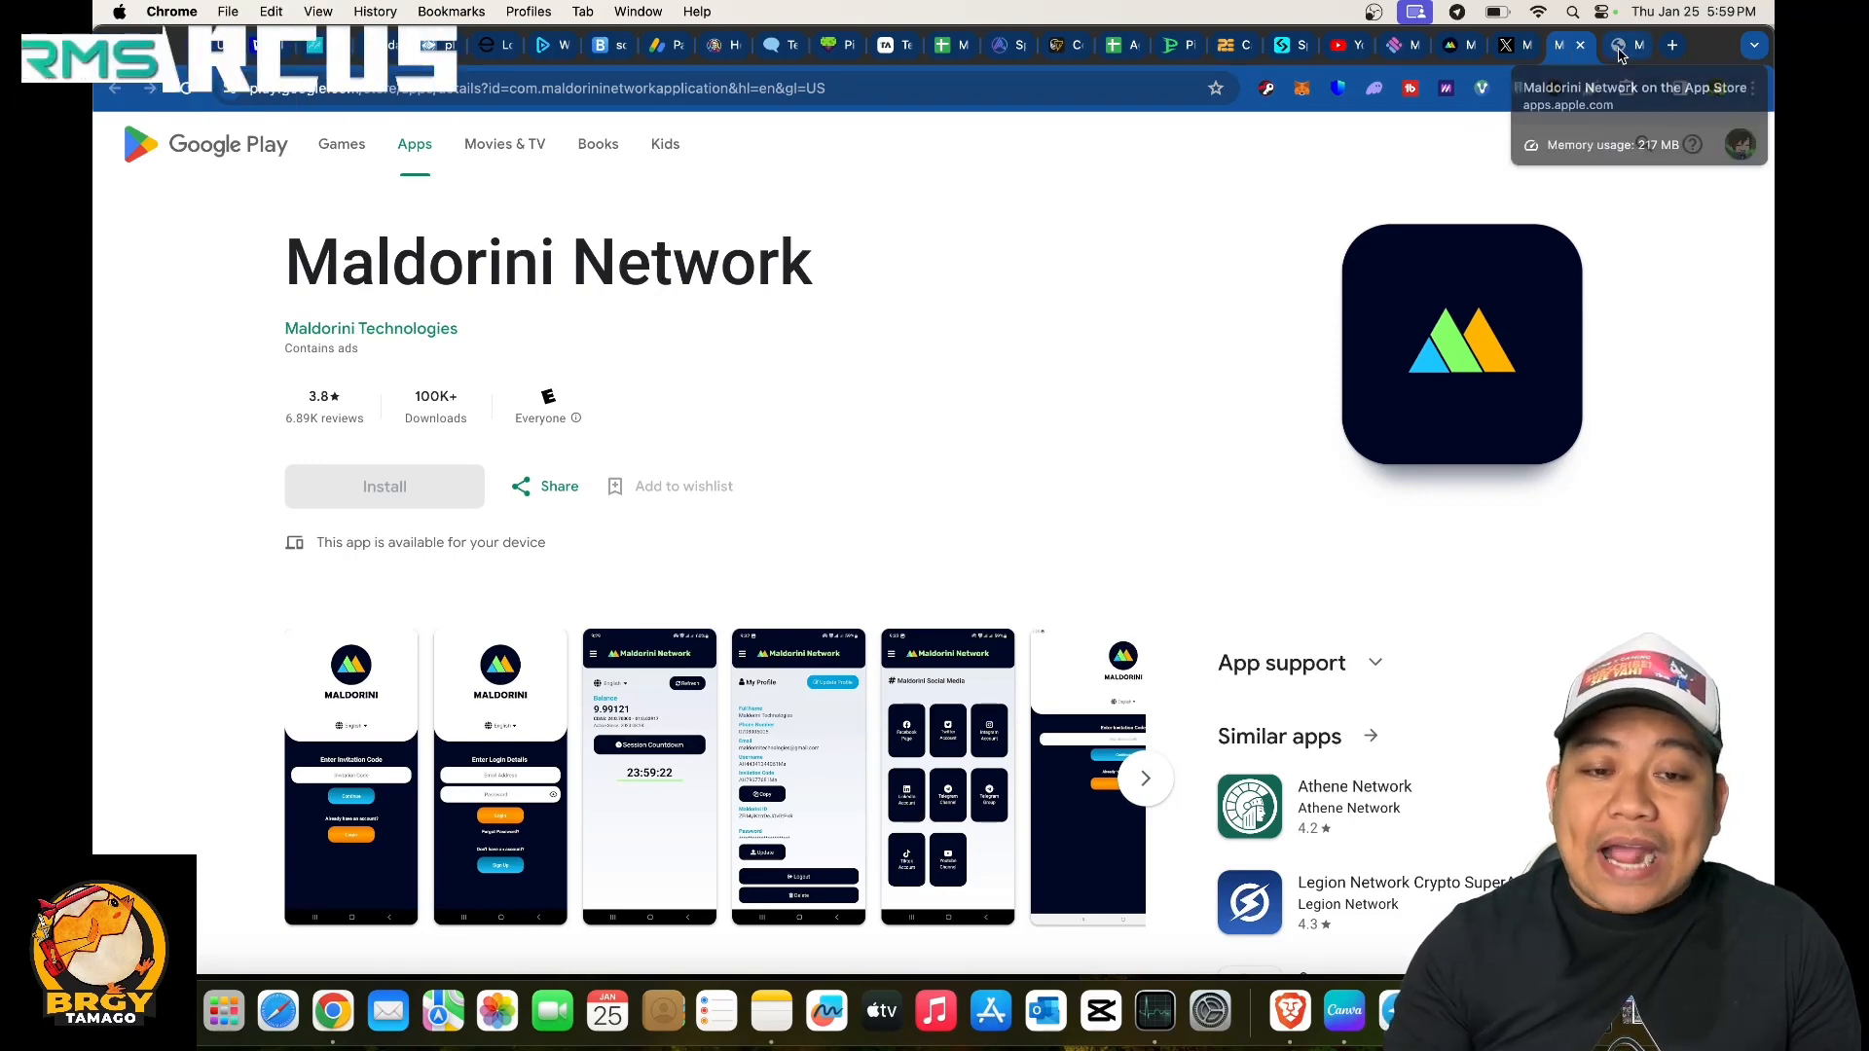
{"action": "left_click", "coordinate": [1573, 45]}
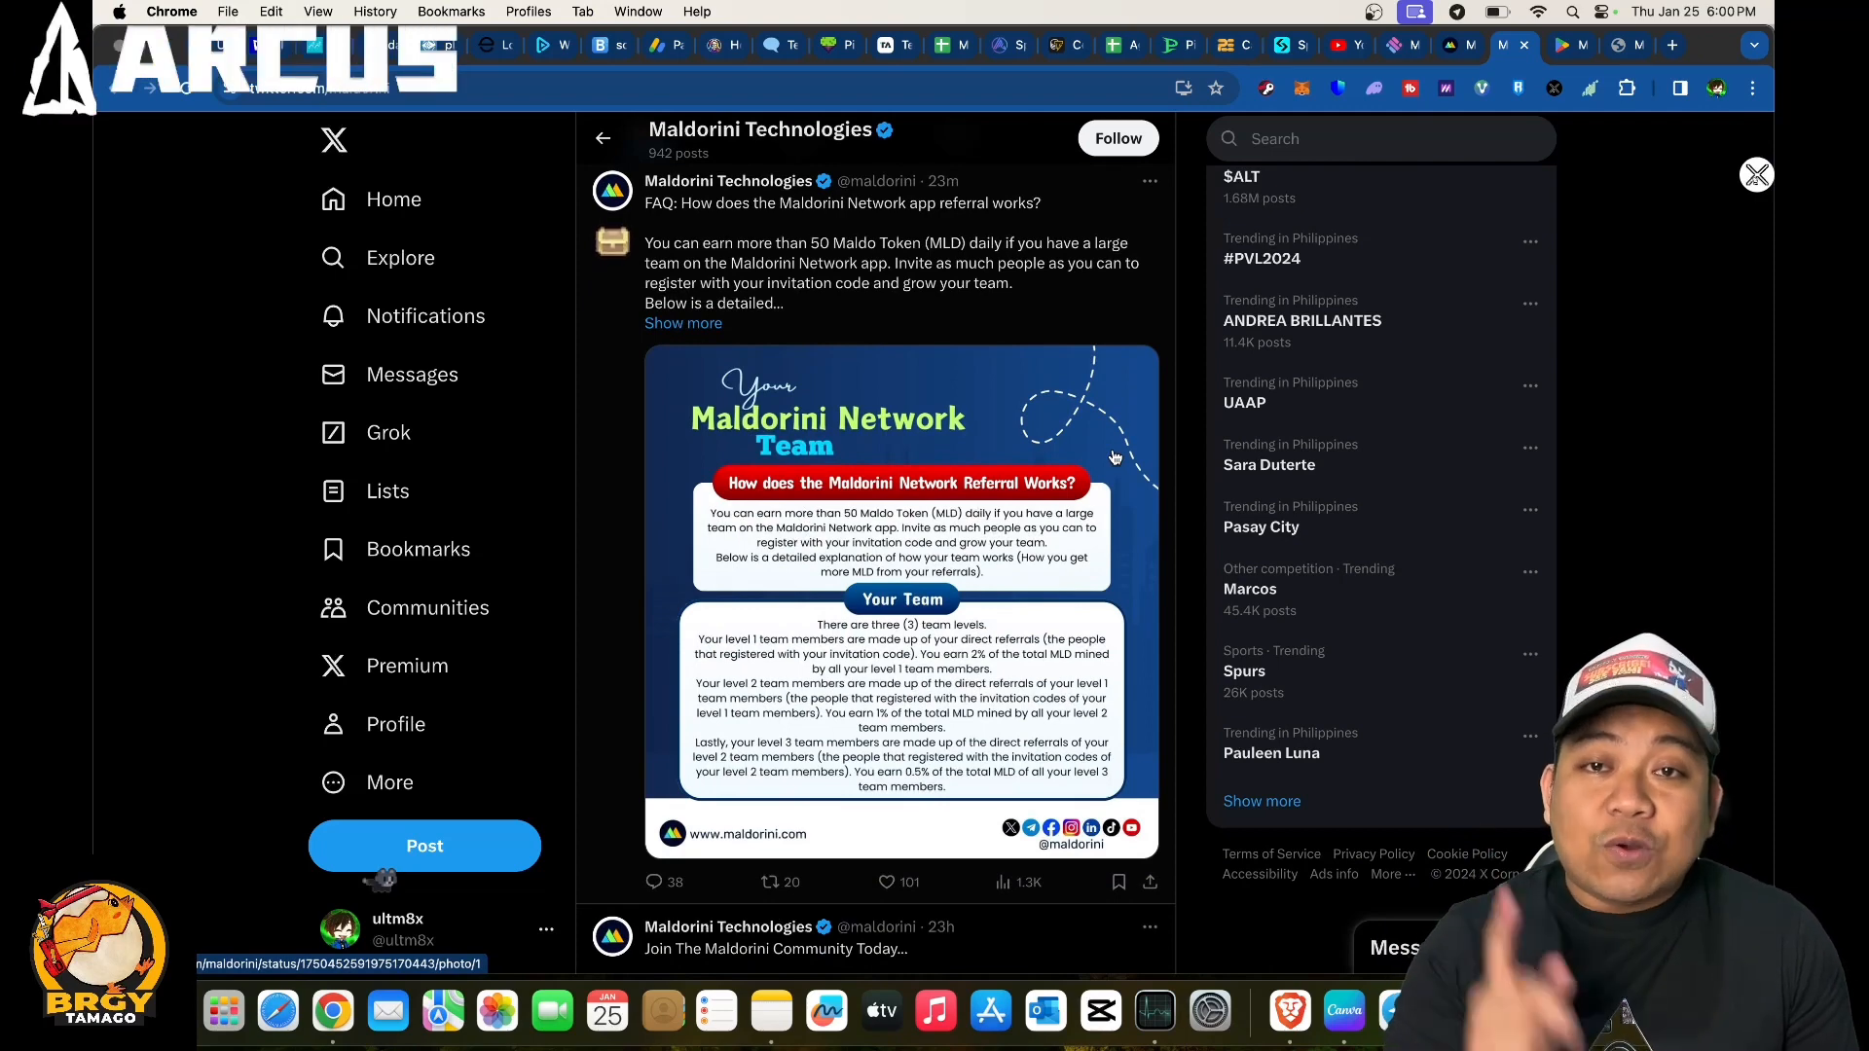
{"action": "scroll", "scroll_direction": "down", "scroll_amount": 3}
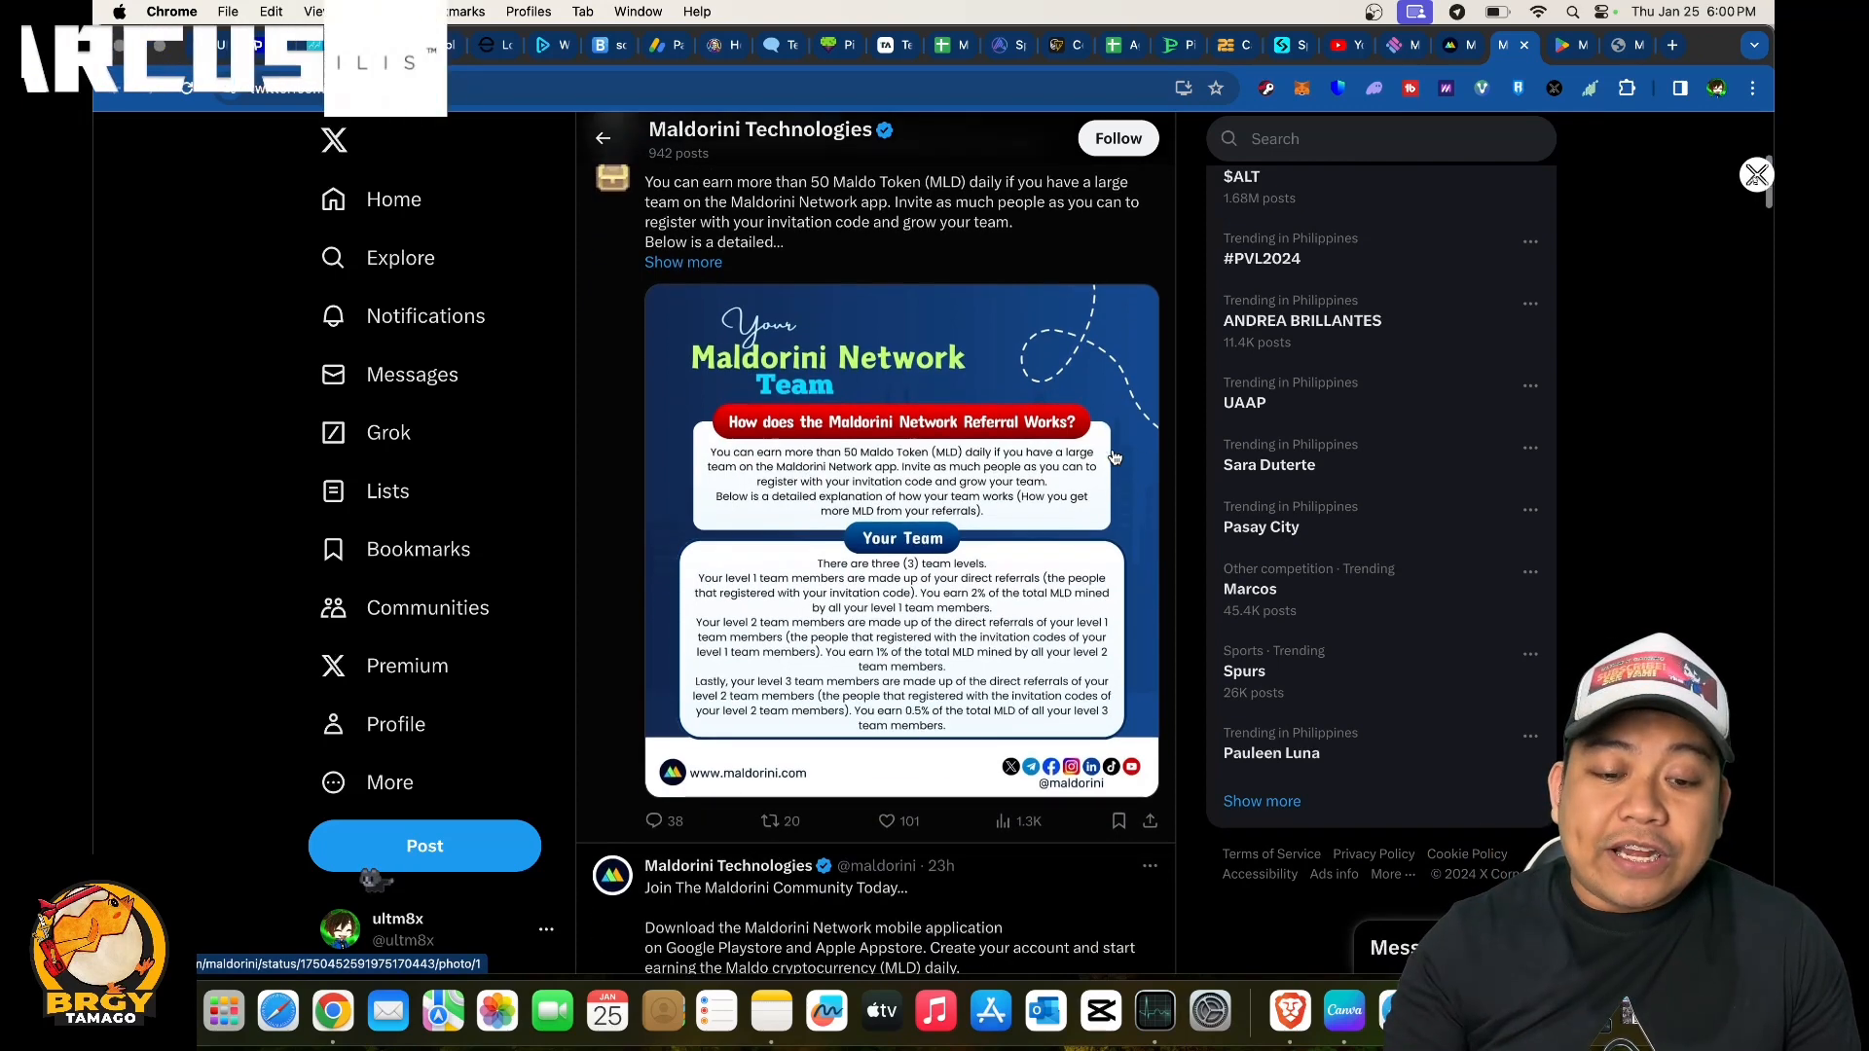
{"action": "scroll", "scroll_direction": "down", "scroll_amount": 3}
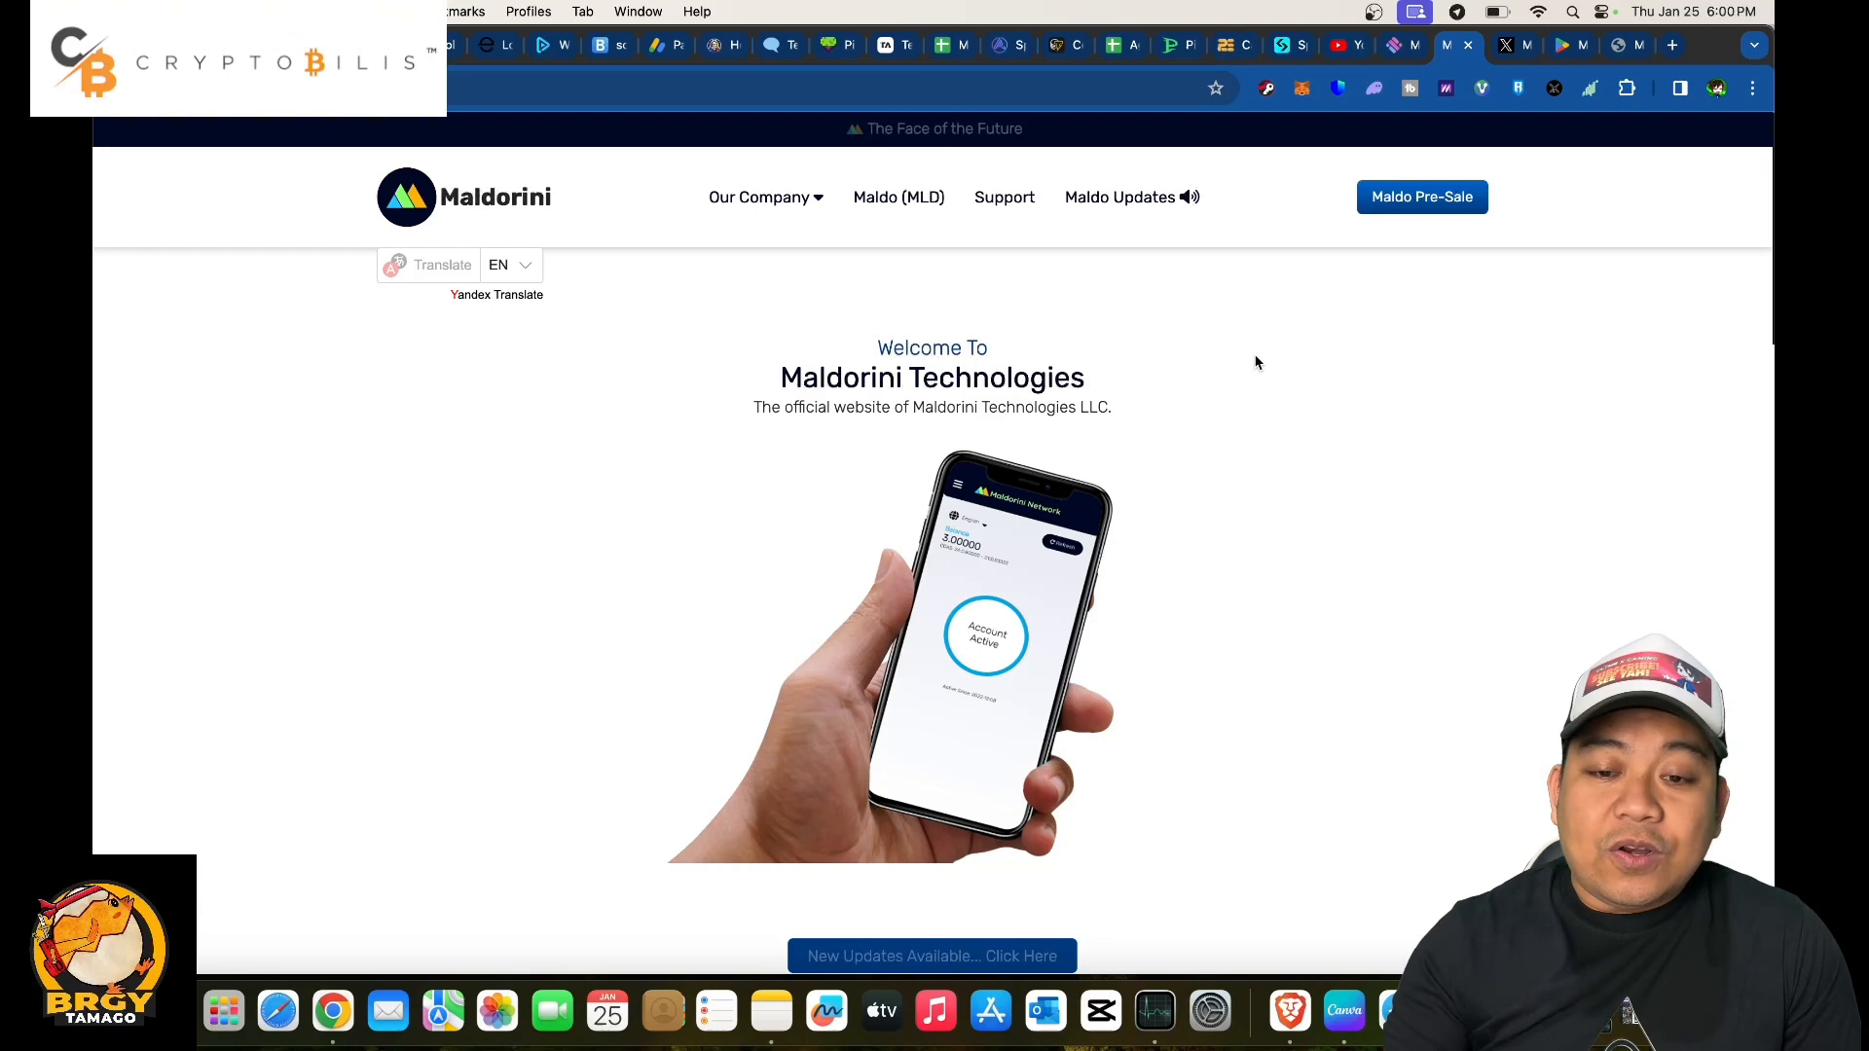
Scroll the maldorini.com homepage down to the 'Join the Maldorini Community Today' countdowns.
{"action": "scroll", "scroll_direction": "down", "scroll_amount": 3}
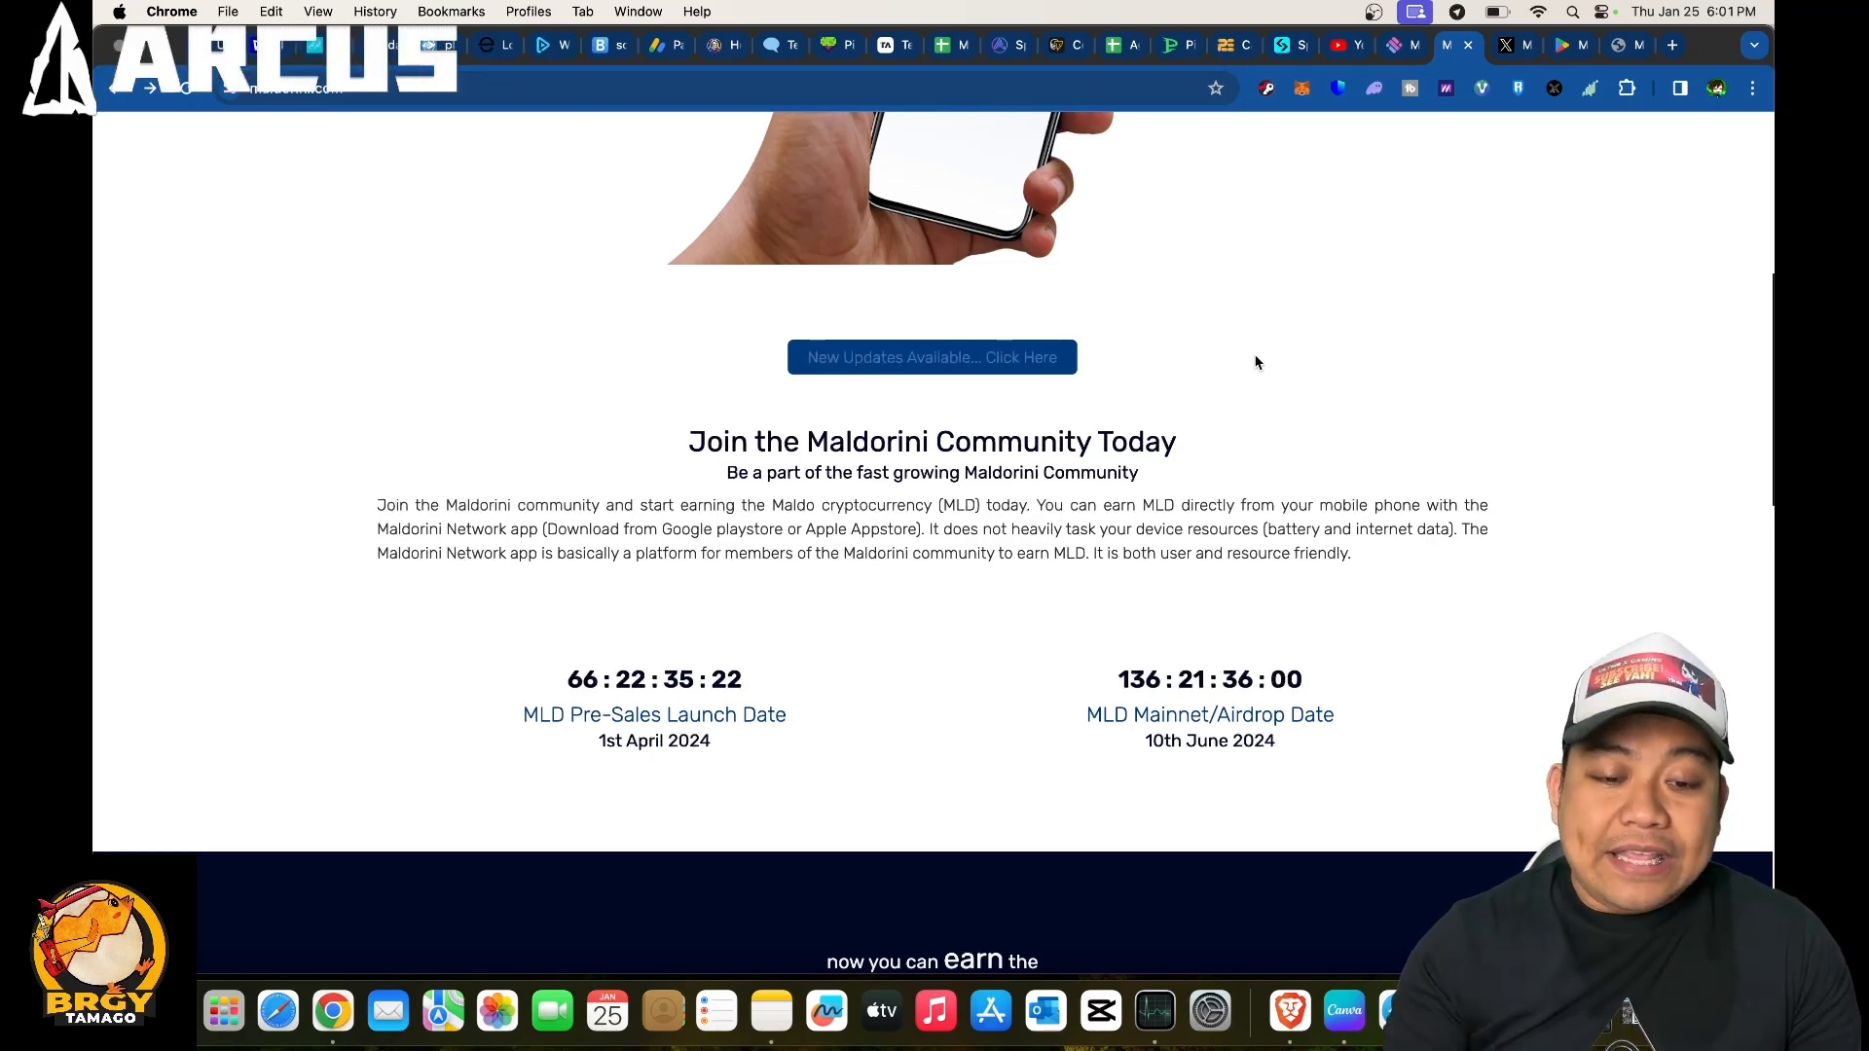
Scroll past the MLD countdowns, founder's message and app download section to the footer links.
{"action": "scroll", "scroll_direction": "down", "scroll_amount": 3}
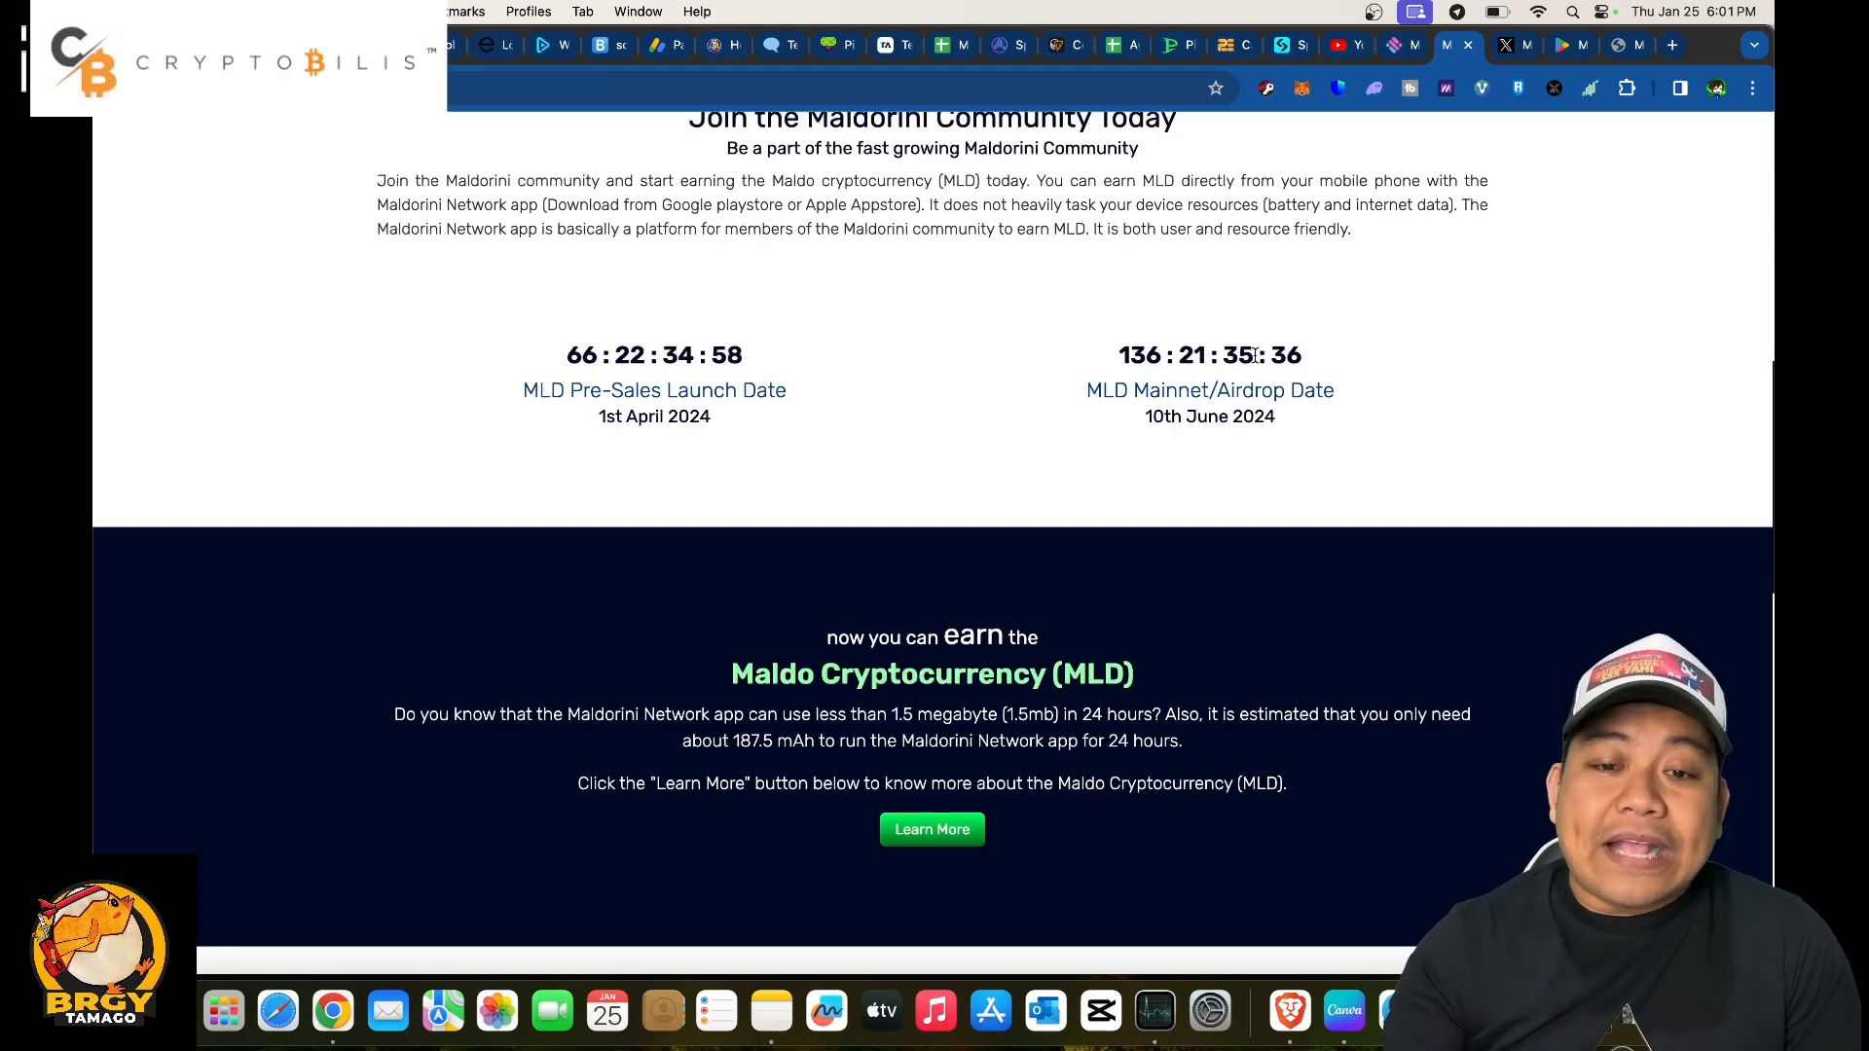
{"action": "scroll", "scroll_direction": "down", "scroll_amount": 3}
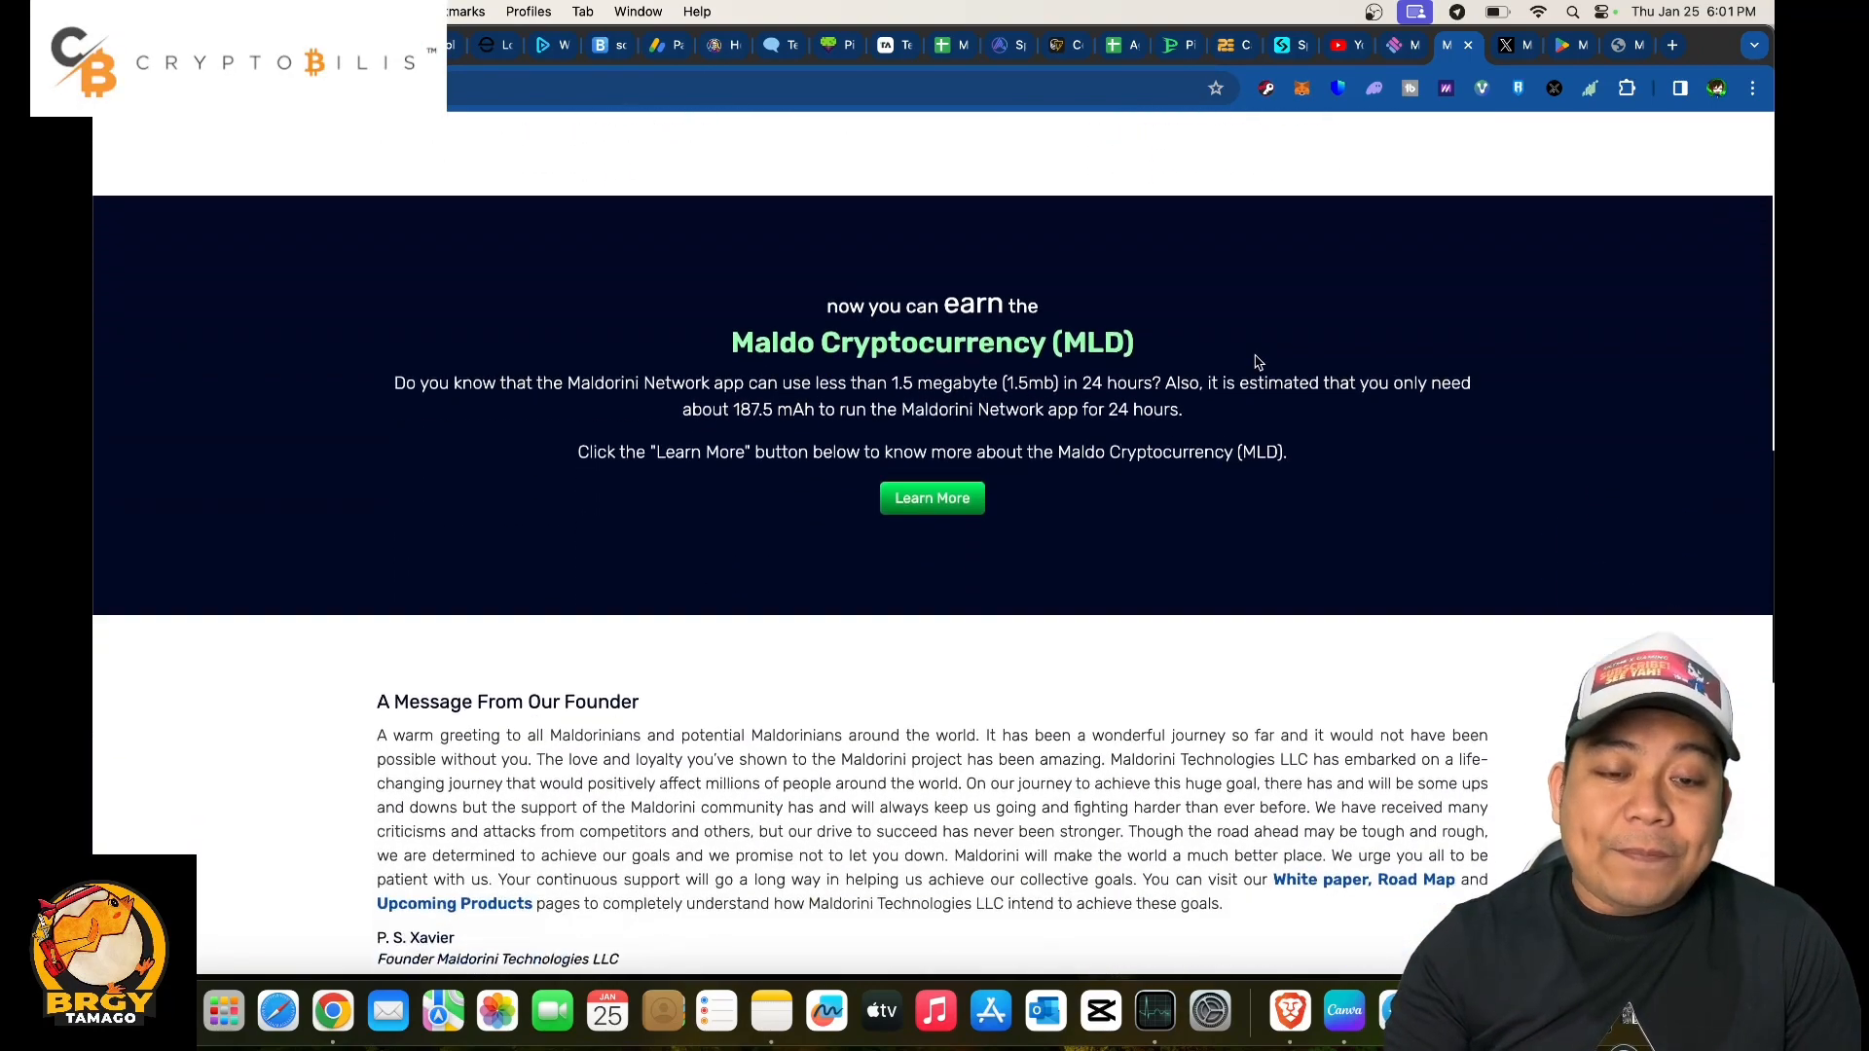
{"action": "scroll", "scroll_direction": "down", "scroll_amount": 3}
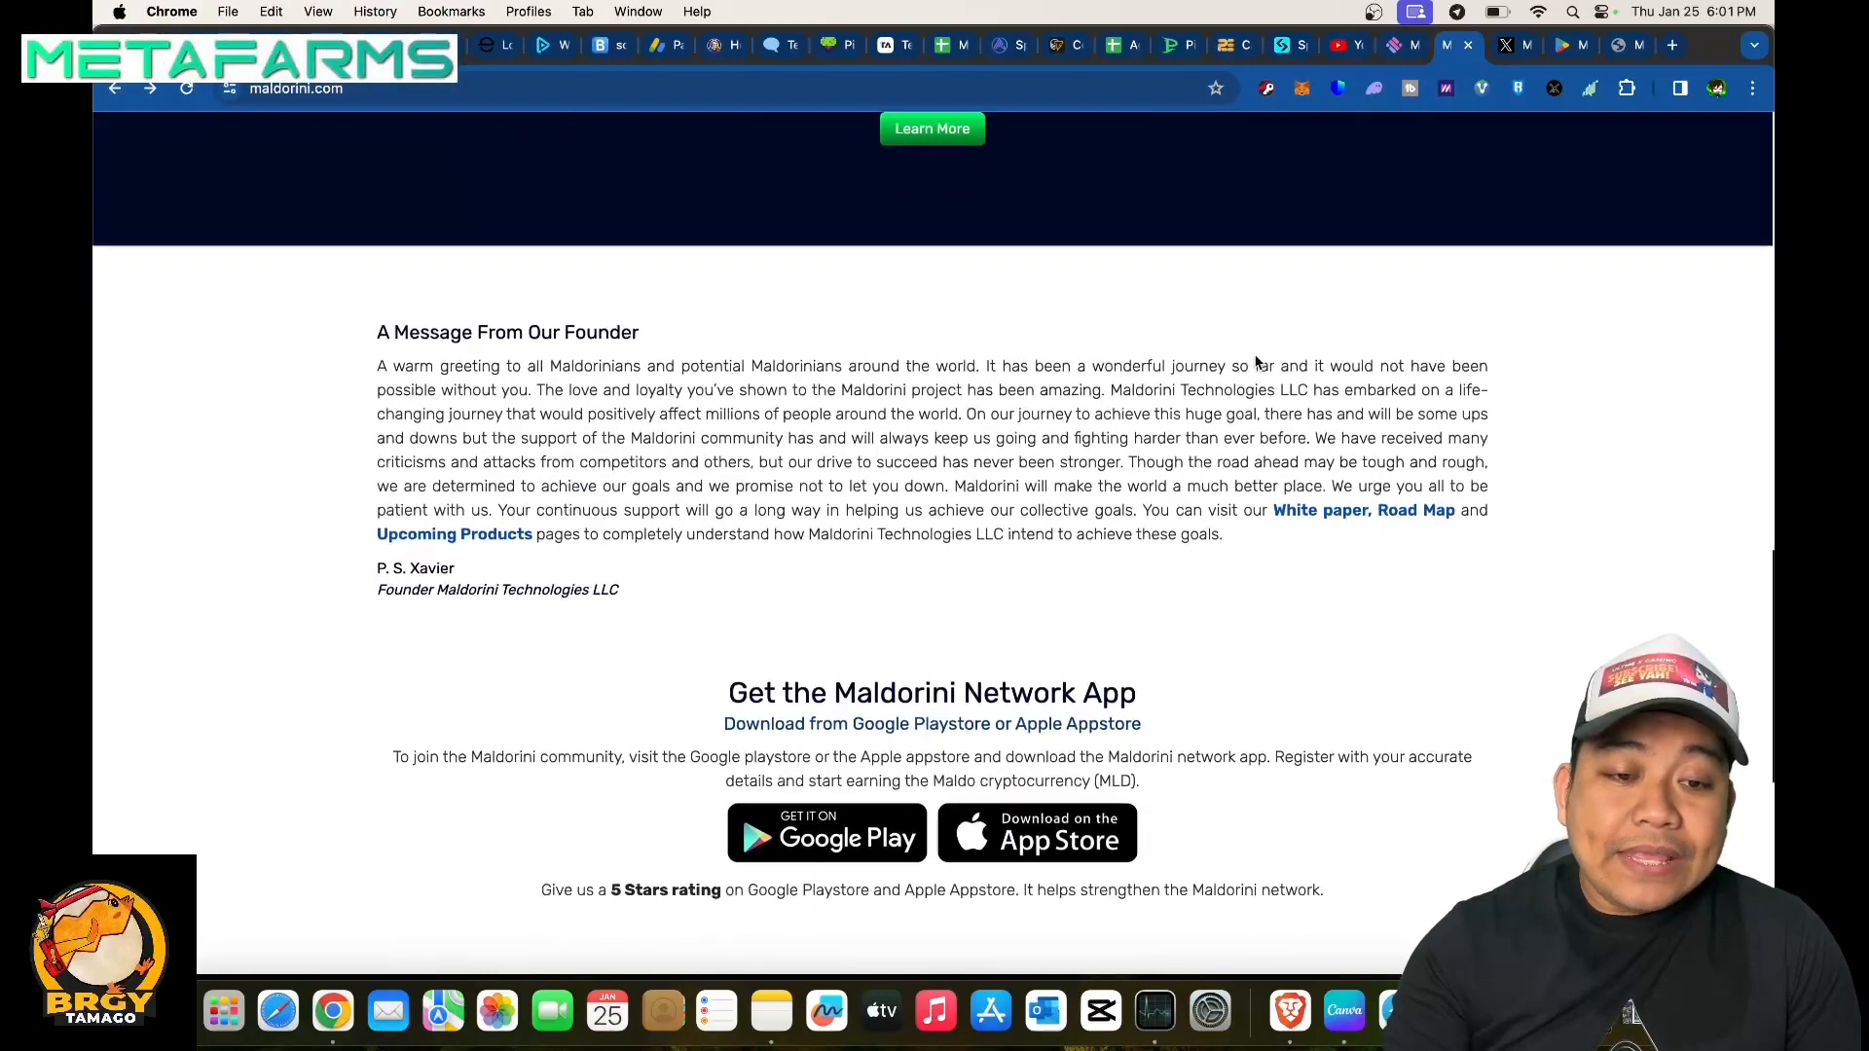
{"action": "scroll", "scroll_direction": "down", "scroll_amount": 3}
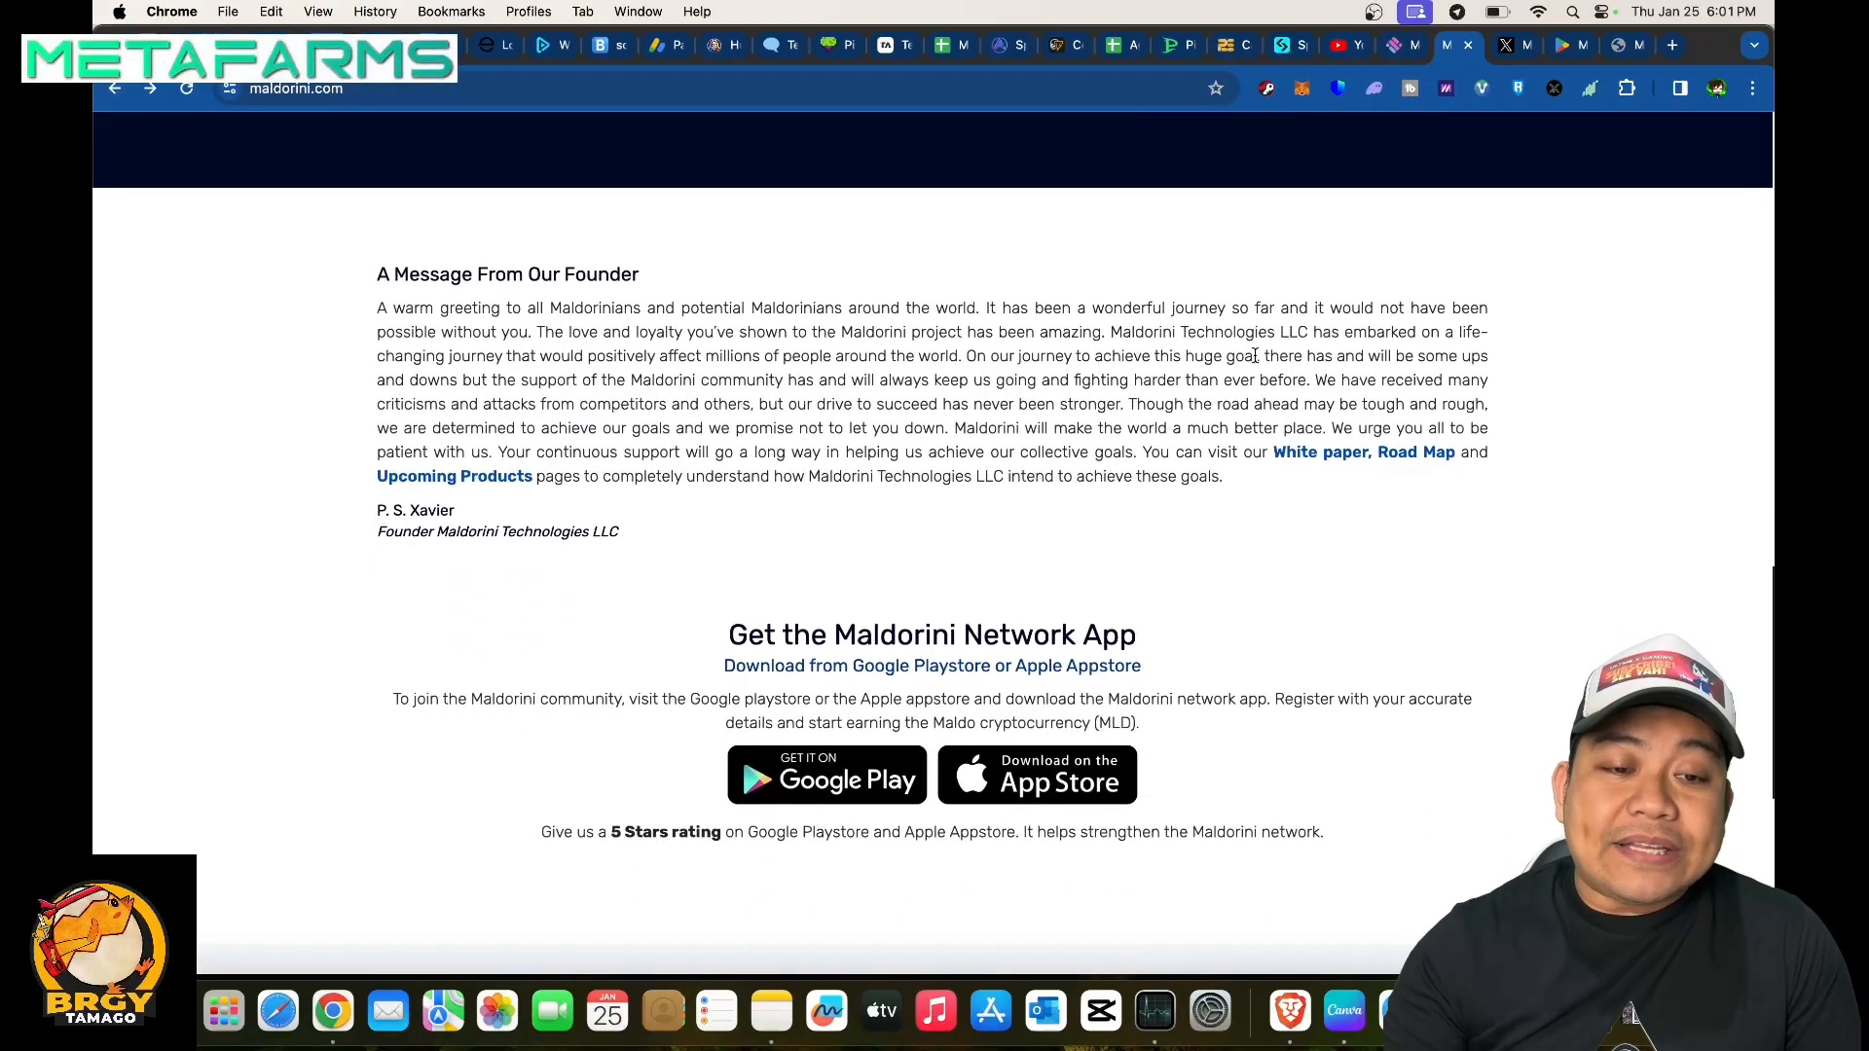
{"action": "scroll", "scroll_direction": "down", "scroll_amount": 3}
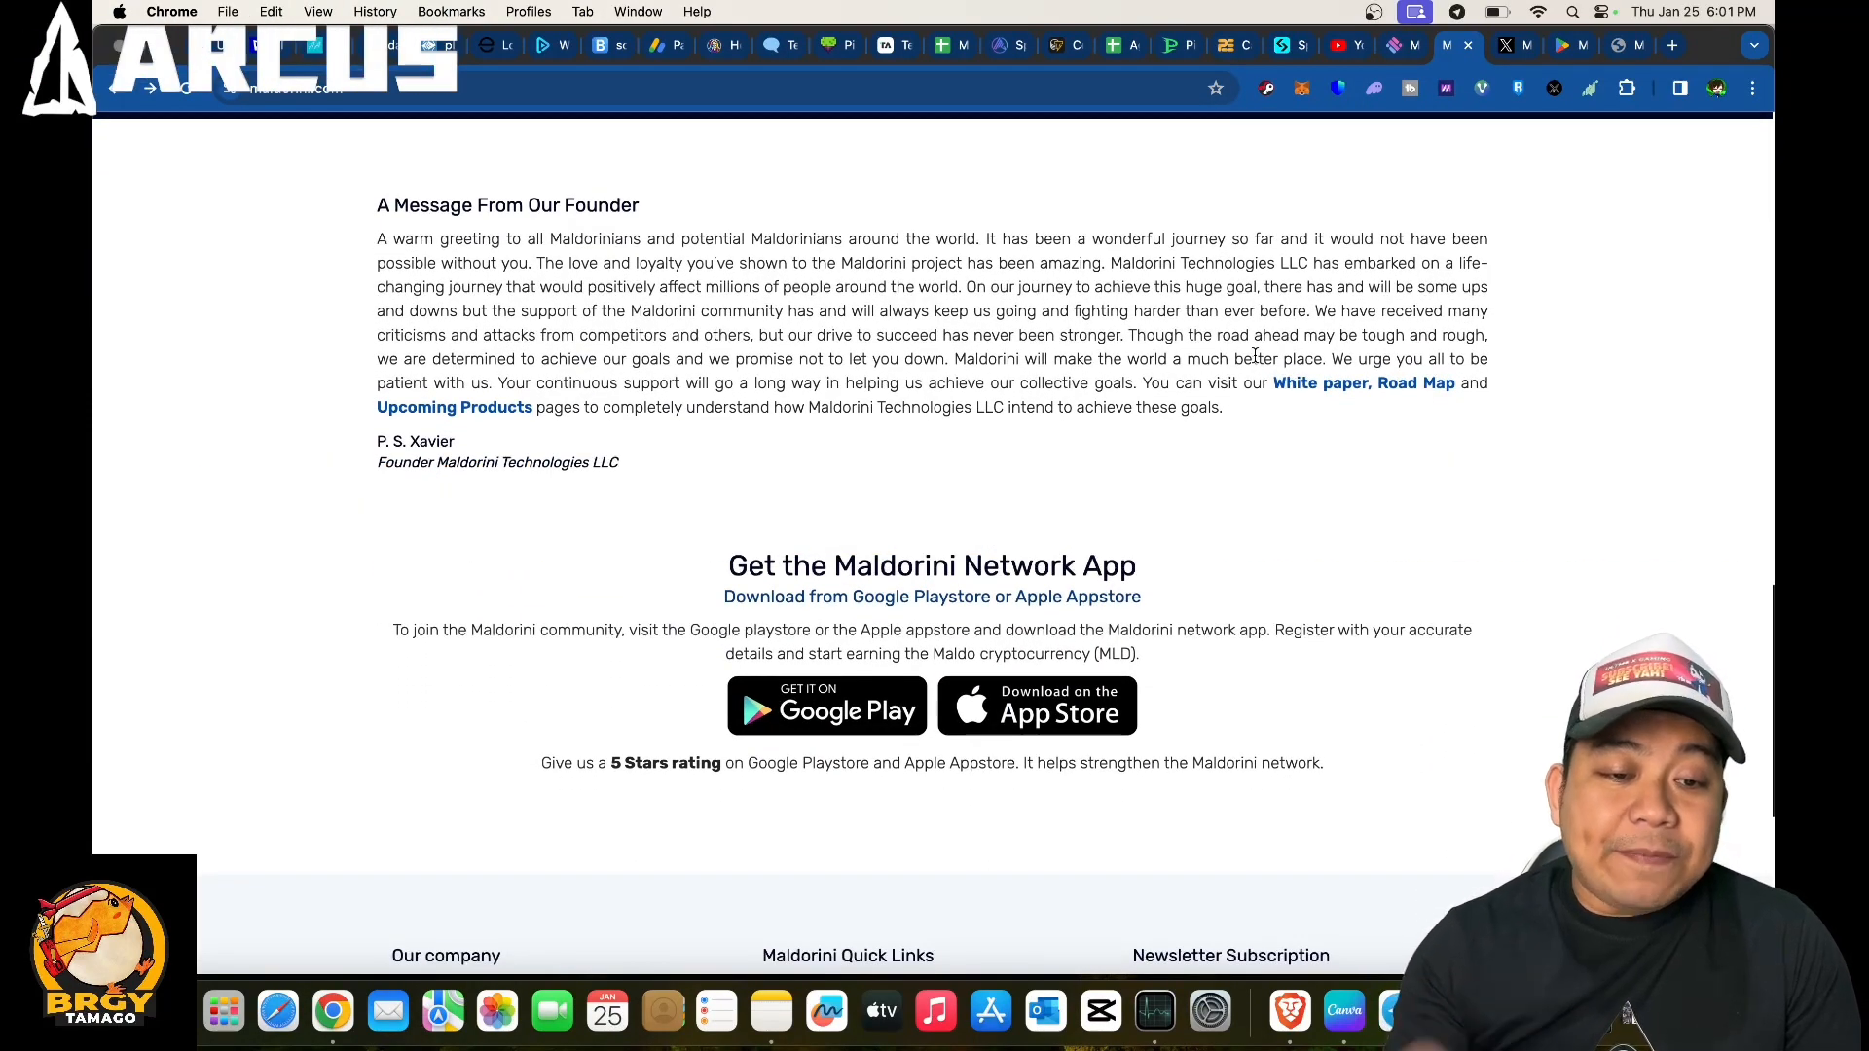
{"action": "scroll", "scroll_direction": "down", "scroll_amount": 3}
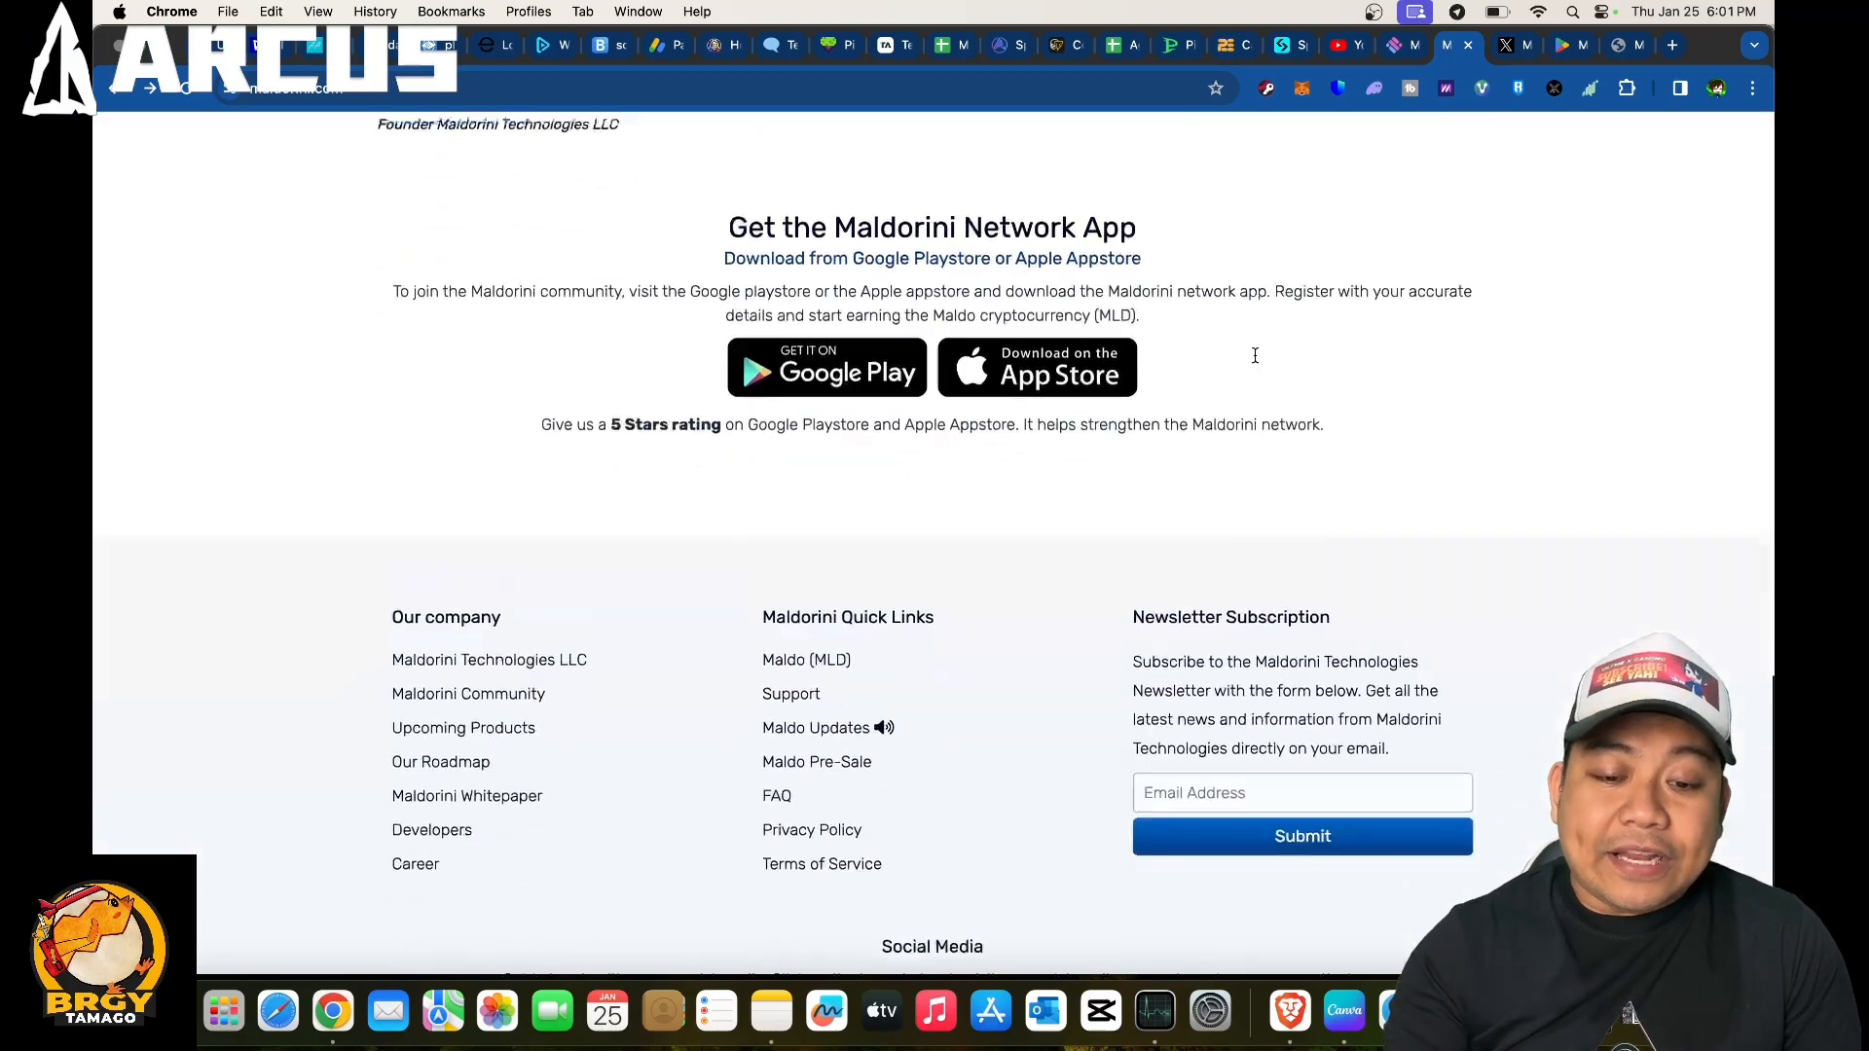
{"action": "scroll", "scroll_direction": "up", "scroll_amount": 3}
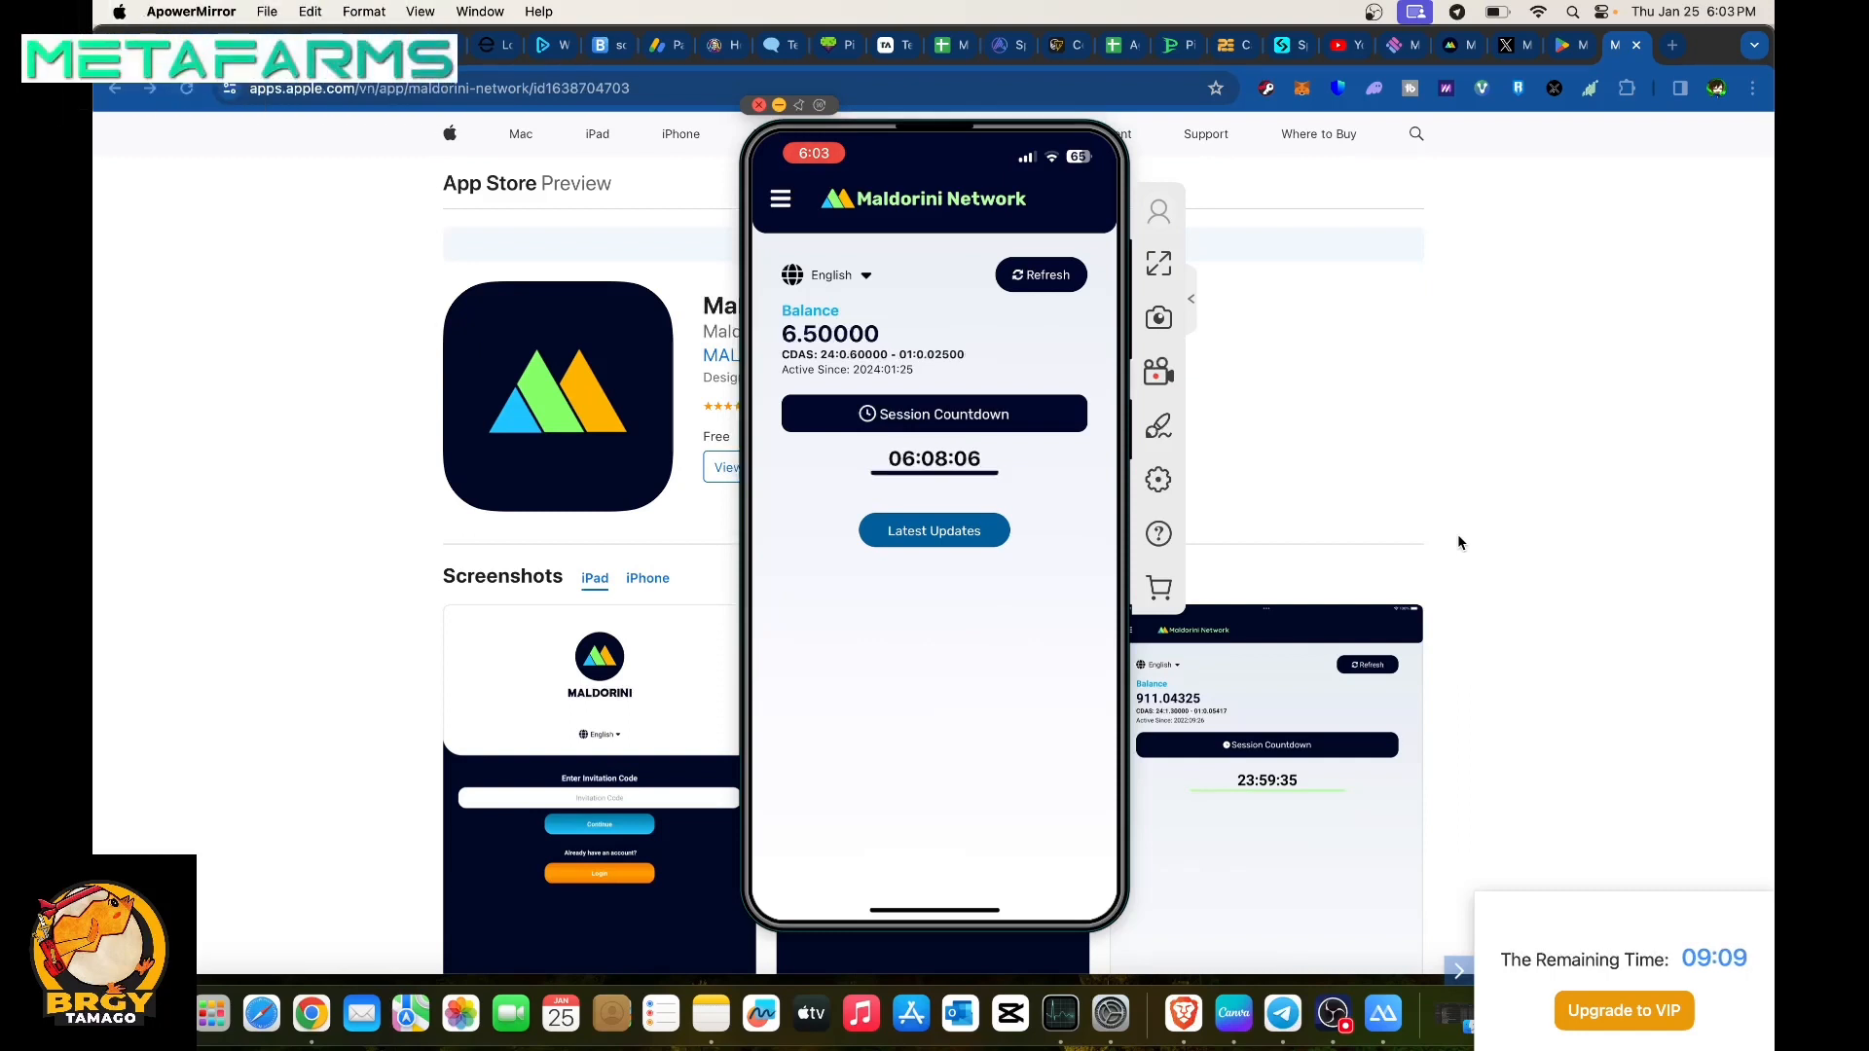
Go to the Maldorini Network app's My Team screen in the mirrored phone.
{"action": "left_click", "coordinate": [780, 198]}
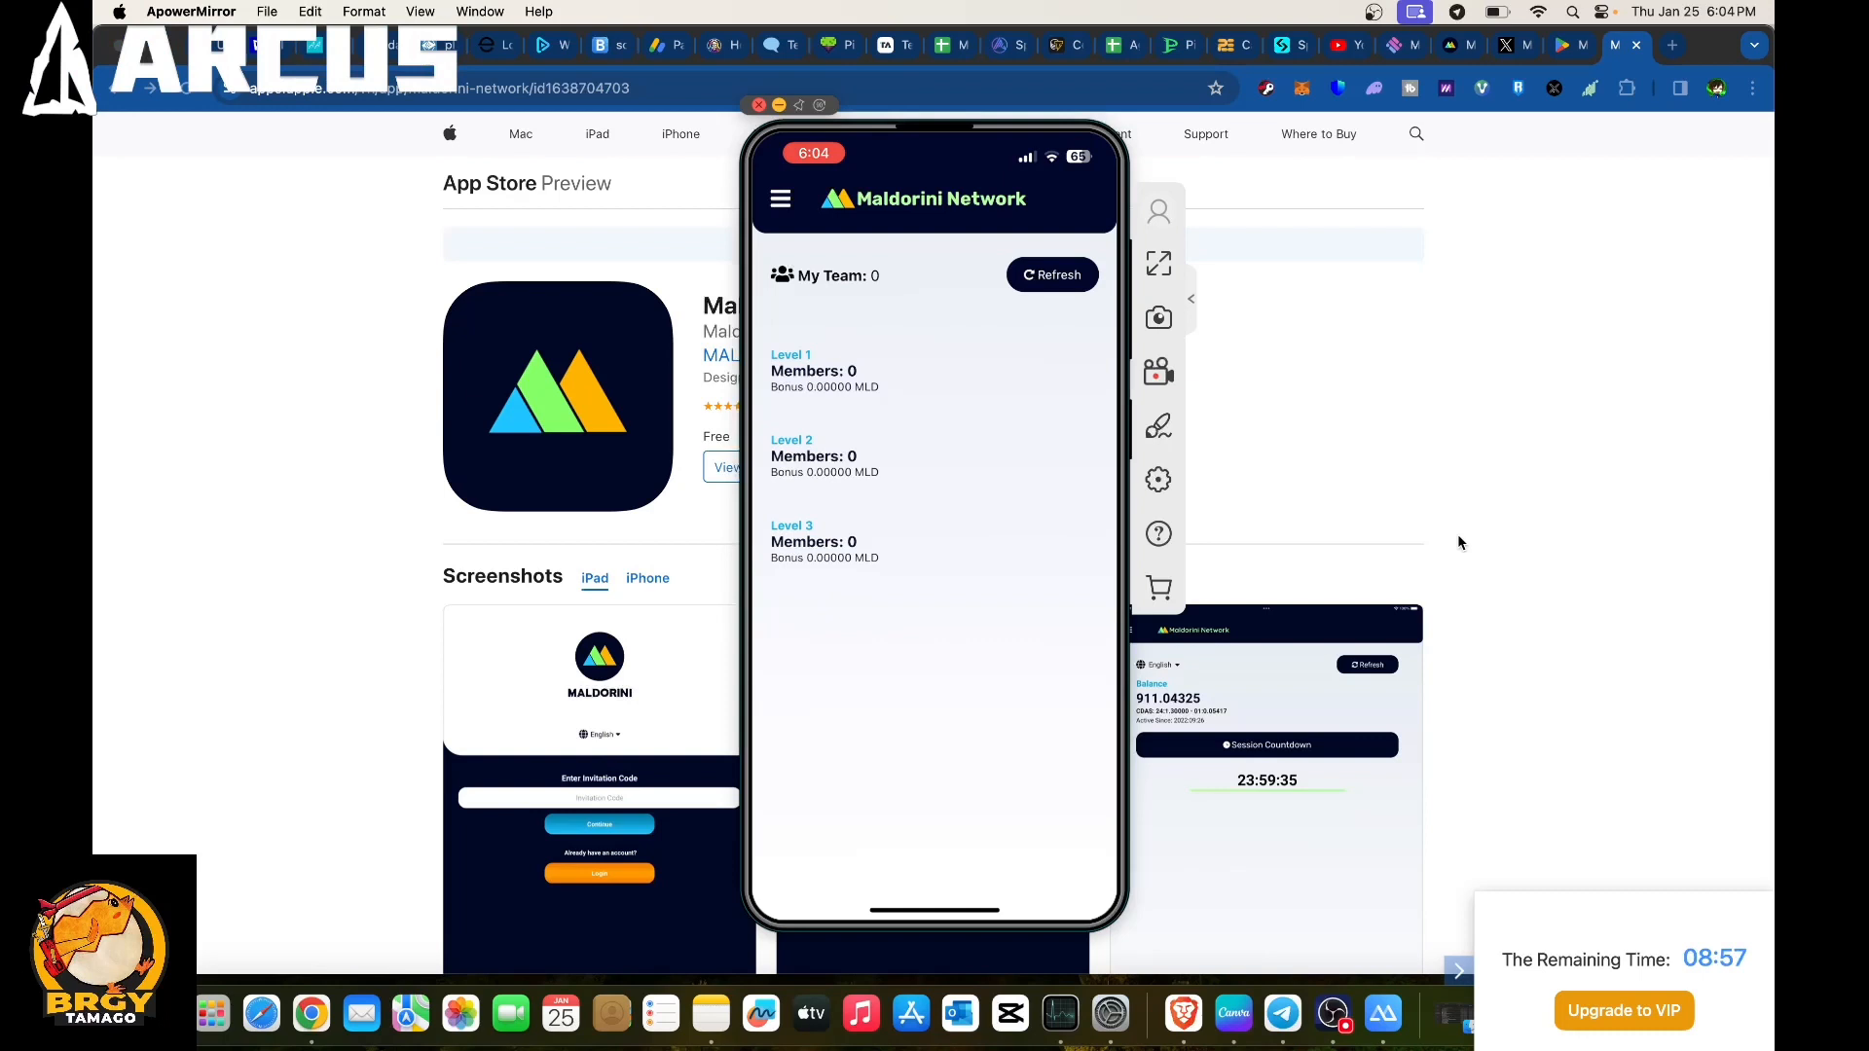
From the app's side menu view Profile, then choose White Paper to get the redirect prompt.
{"action": "left_click", "coordinate": [781, 199]}
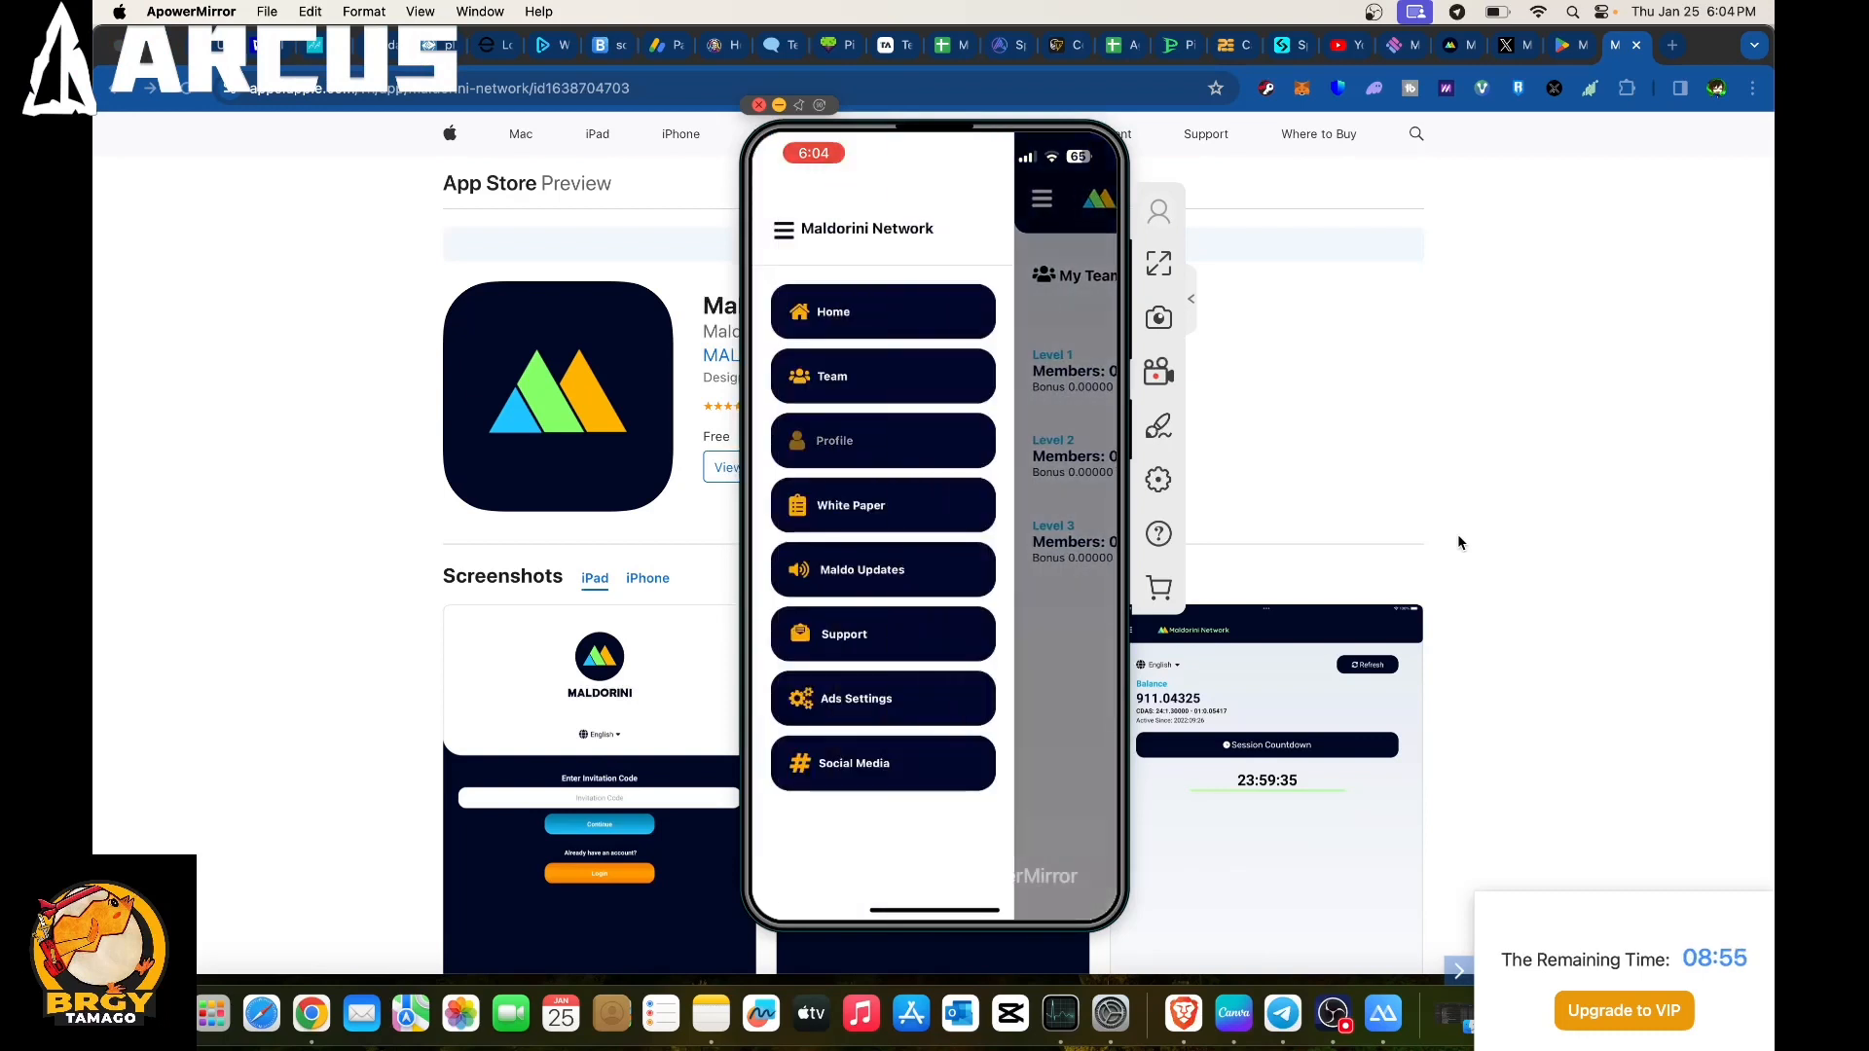
{"action": "left_click", "coordinate": [882, 440]}
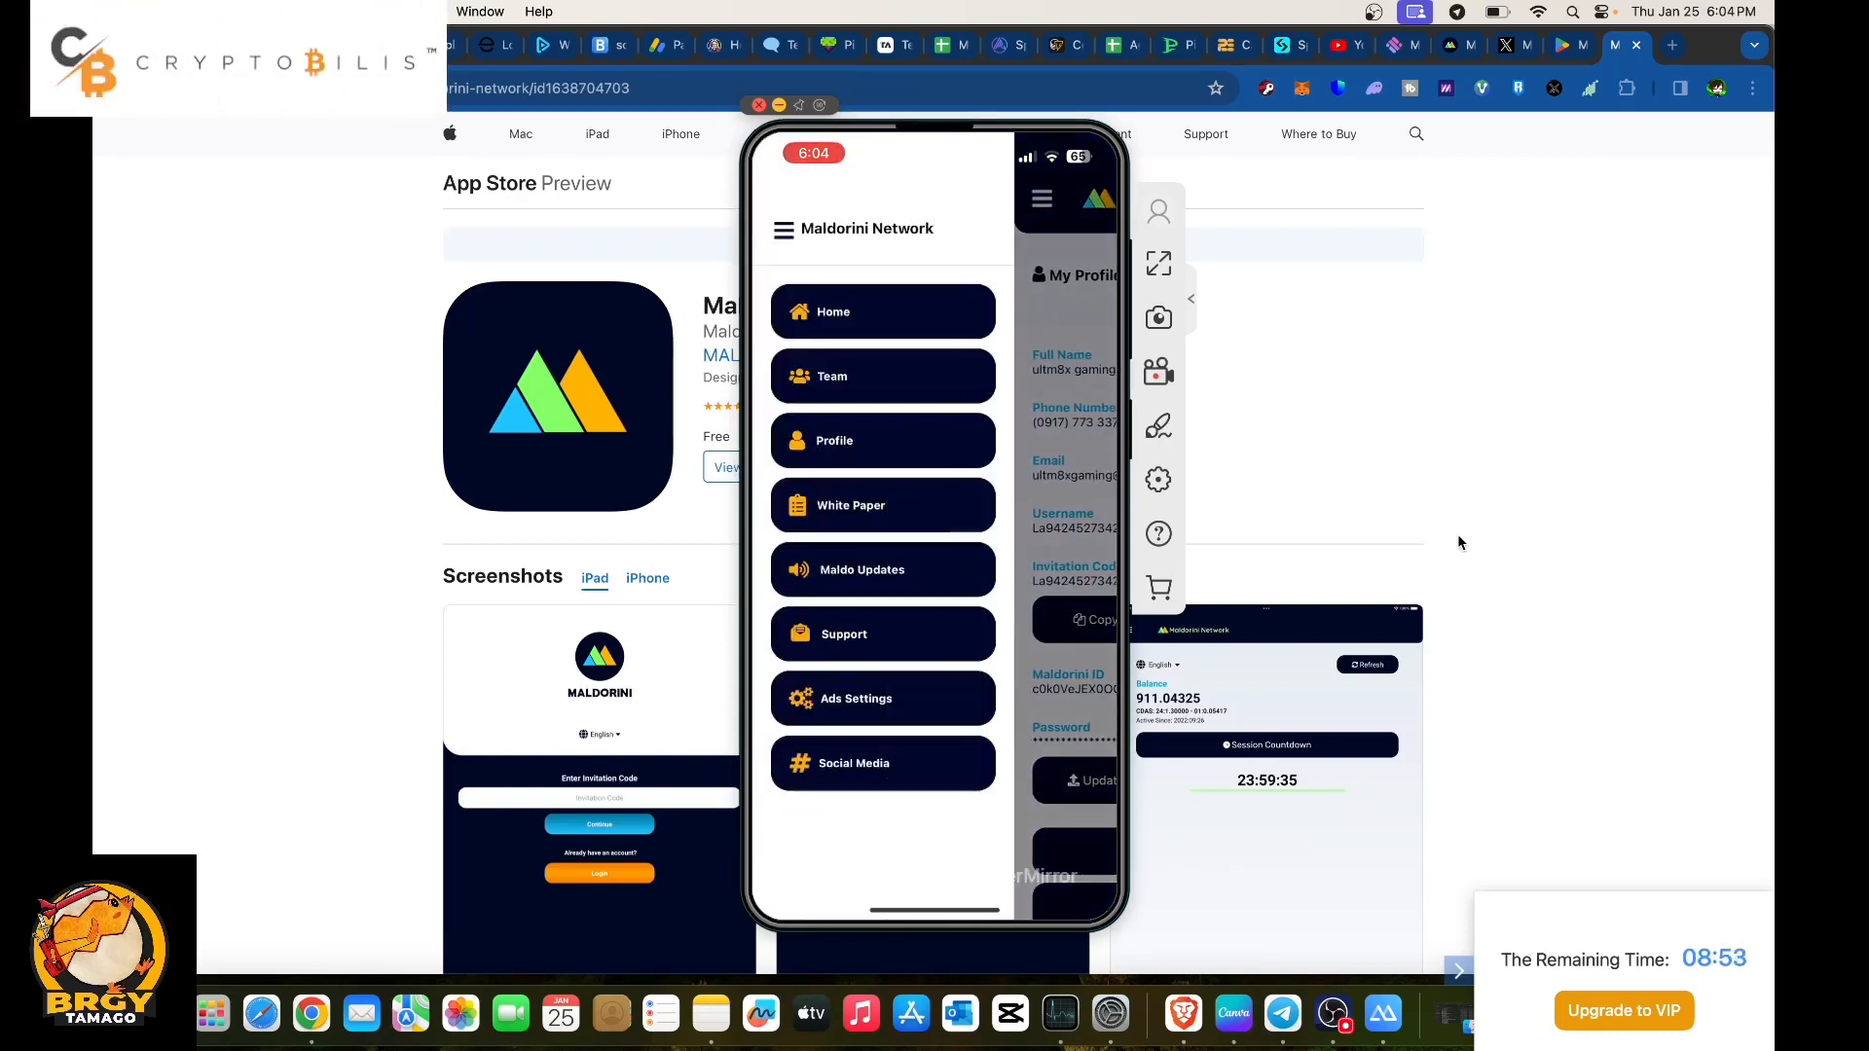
{"action": "left_click", "coordinate": [851, 504]}
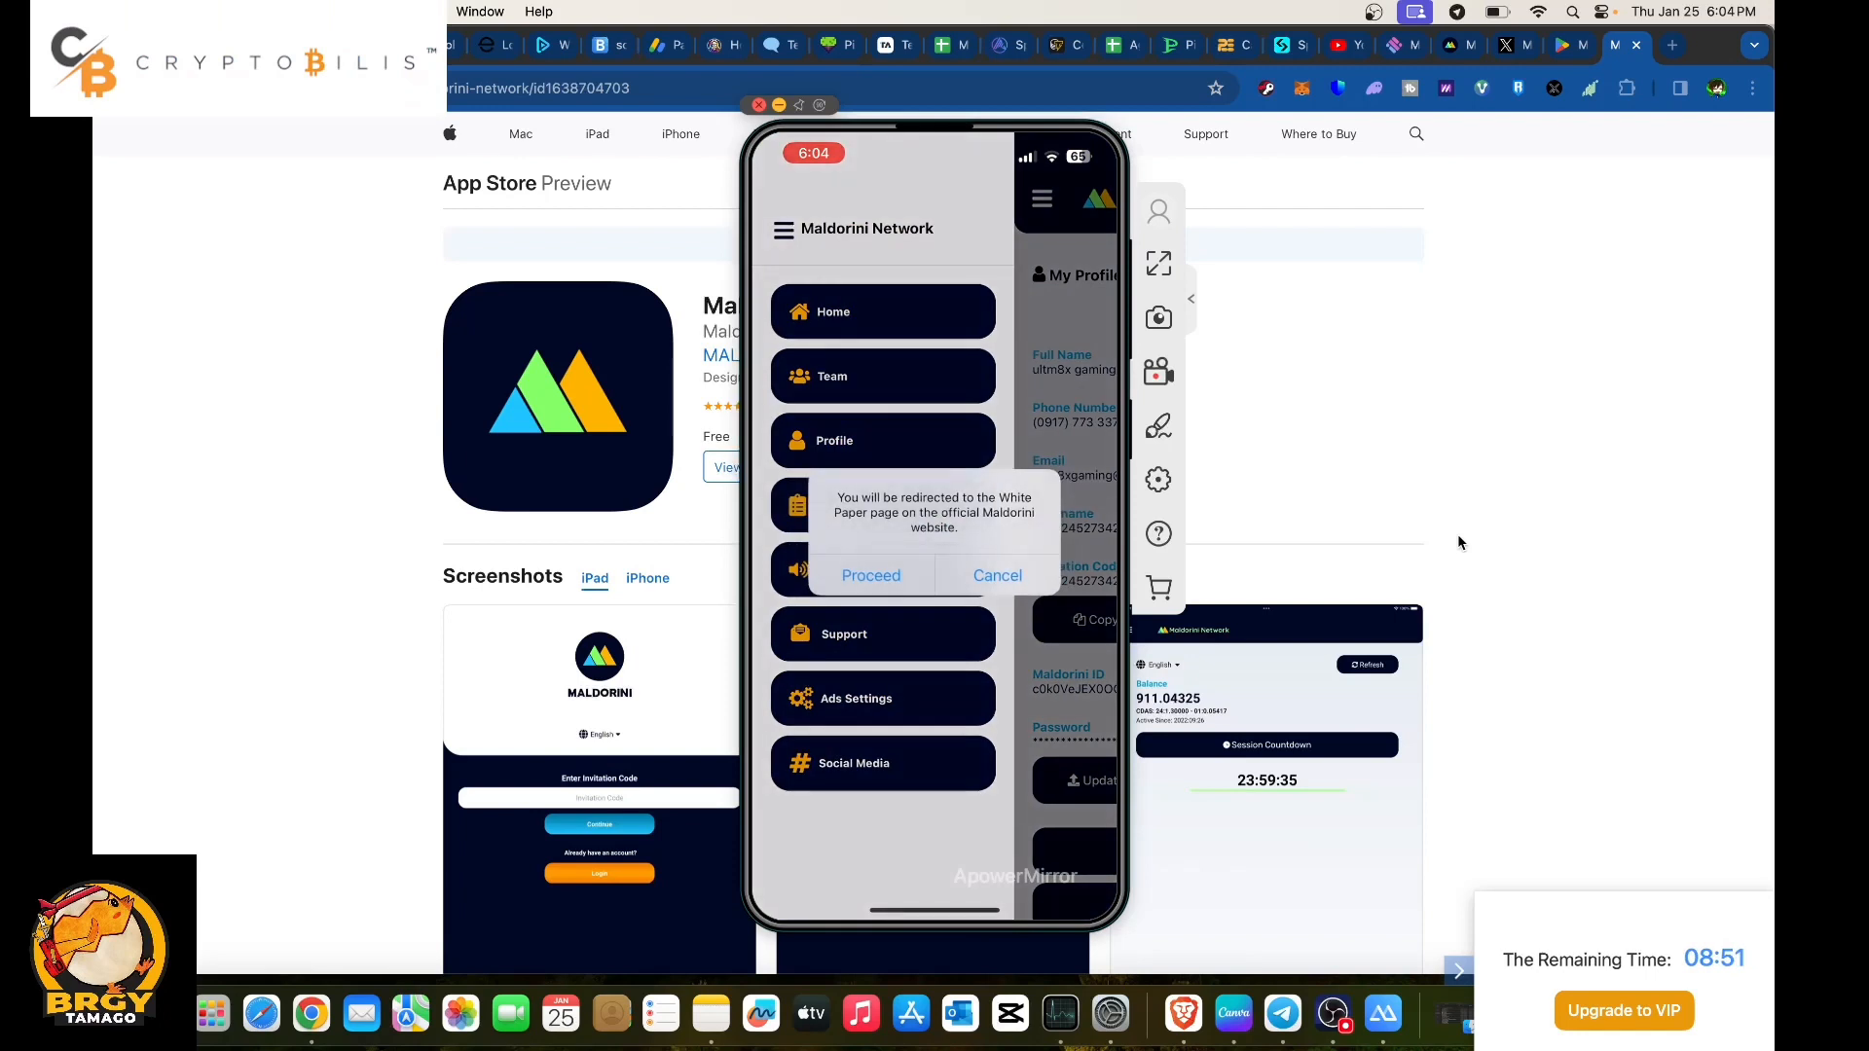